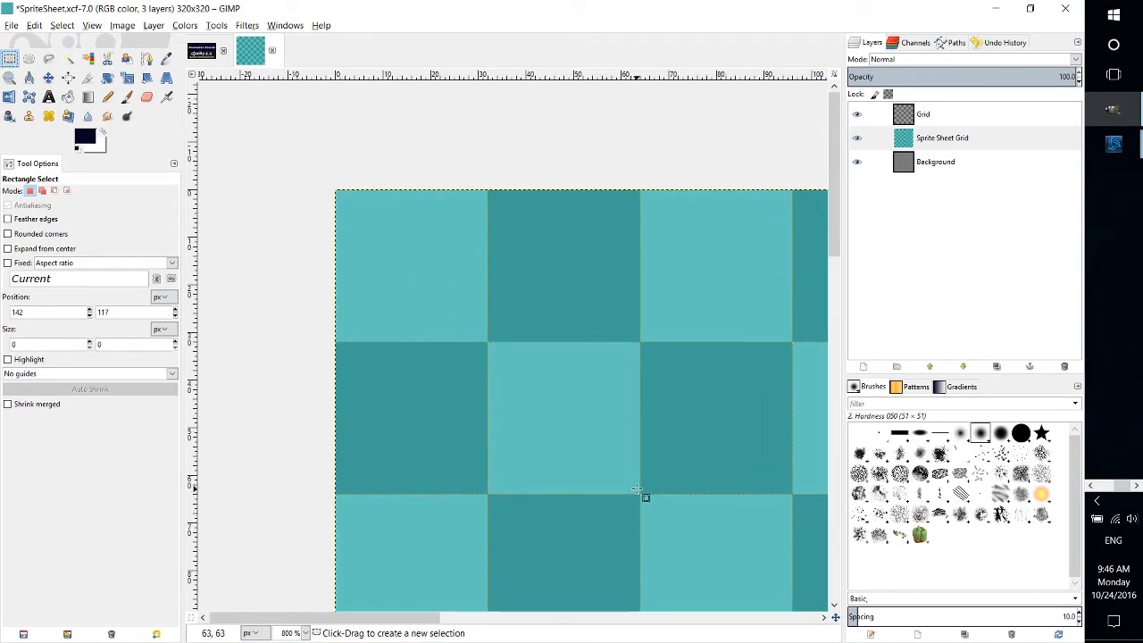
Test-select the top-left block of four tiles, clear it, then open the View menu
left_click_drag(335, 192, 638, 491)
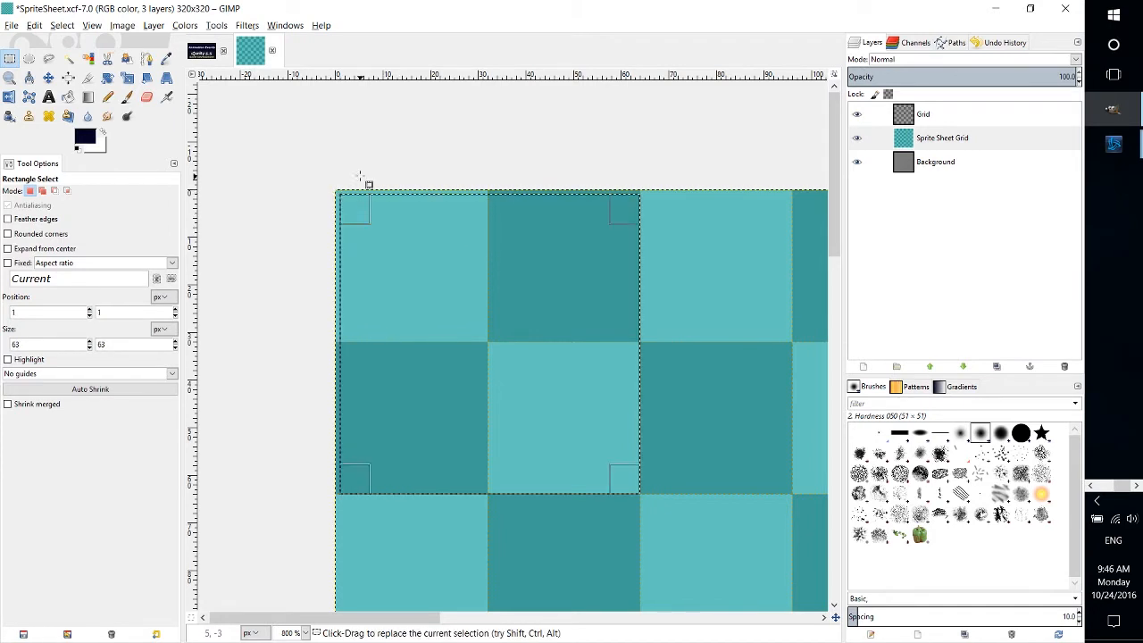
left_click_drag(338, 192, 458, 309)
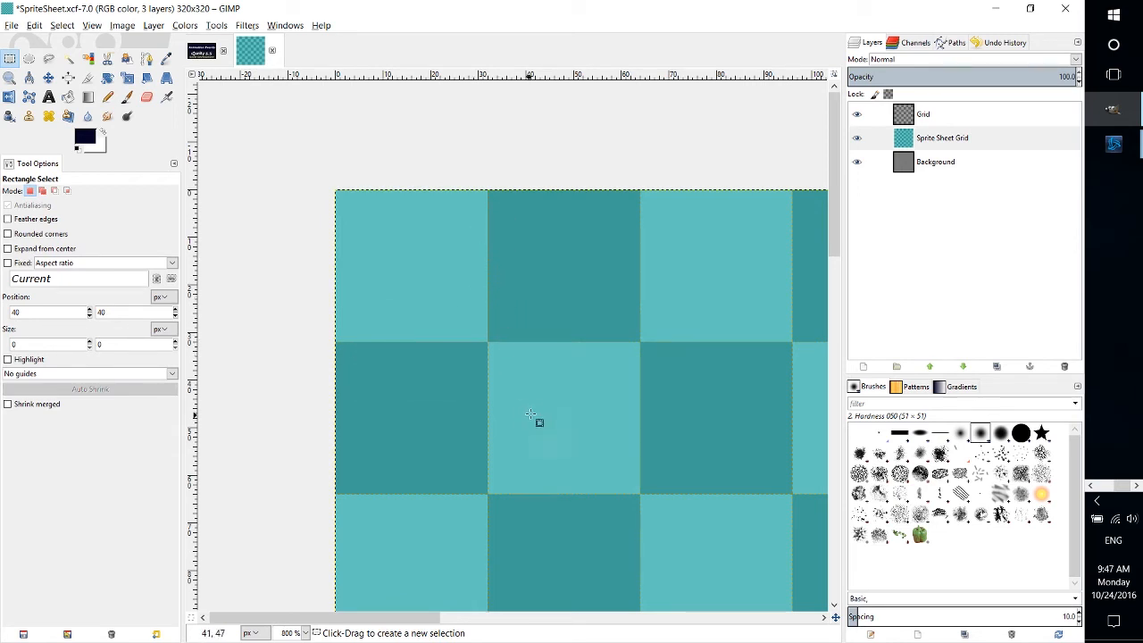
left_click(92, 25)
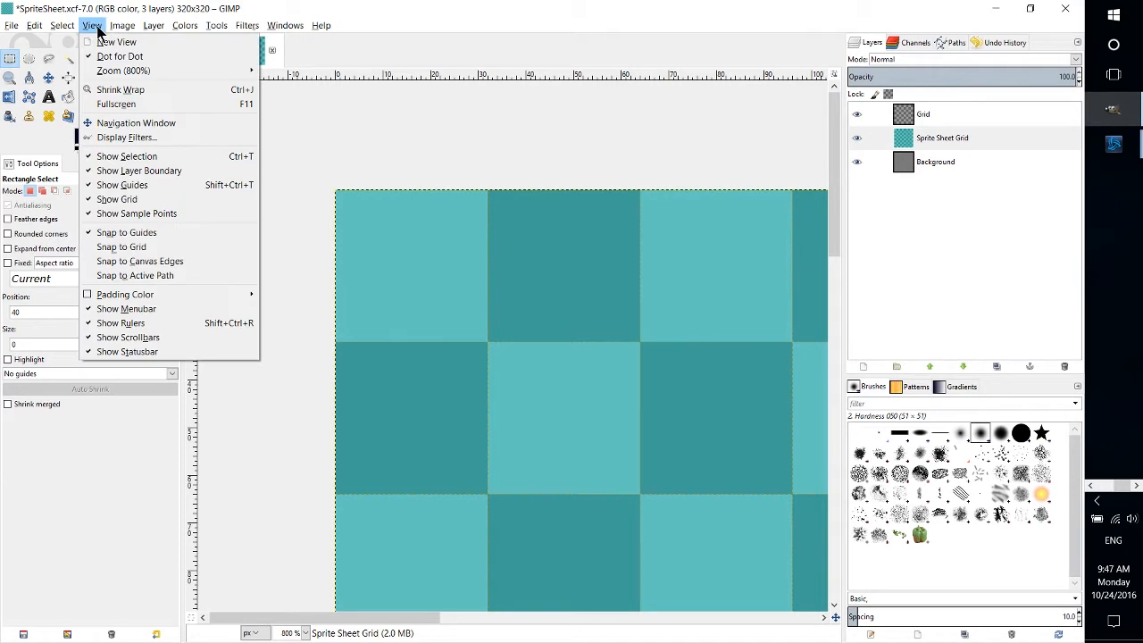
mouse_move(121, 246)
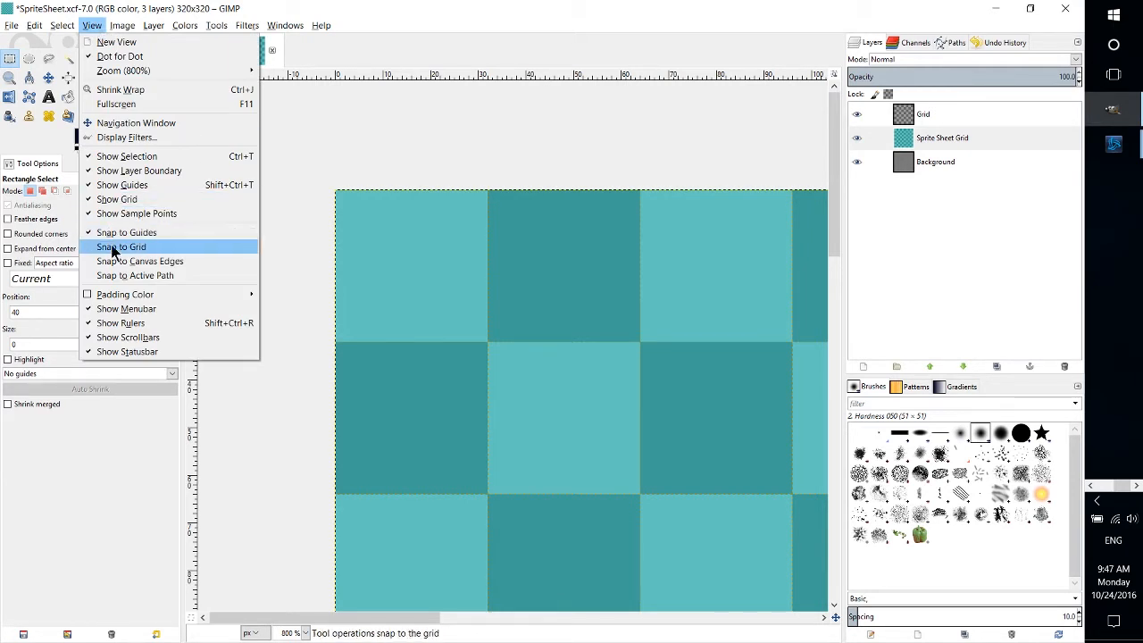
mouse_move(128, 256)
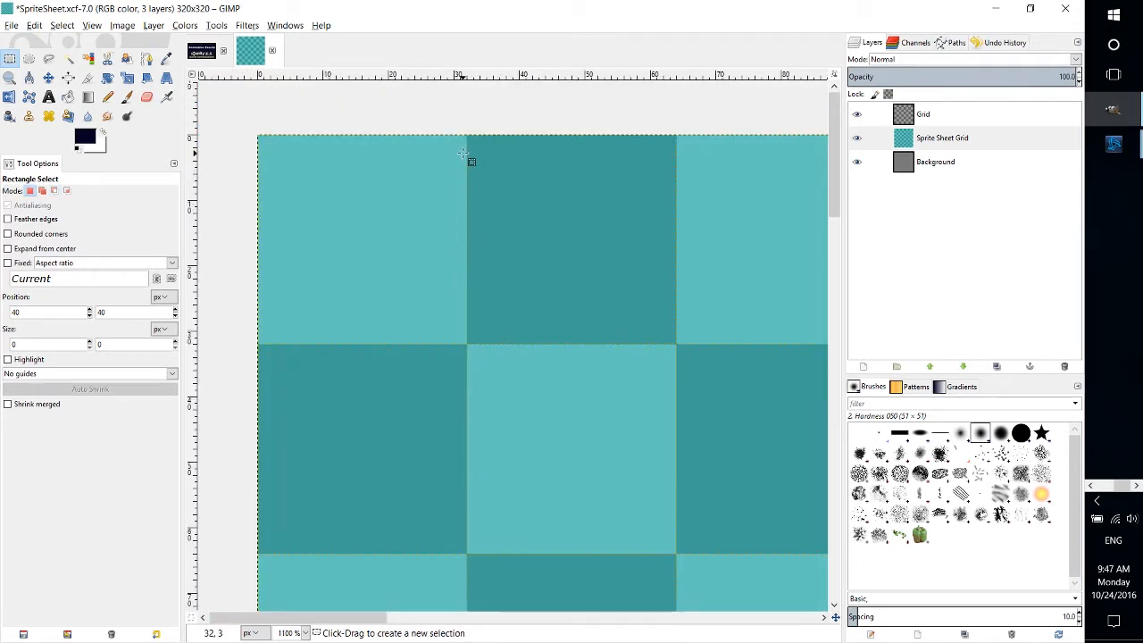
mouse_move(498, 362)
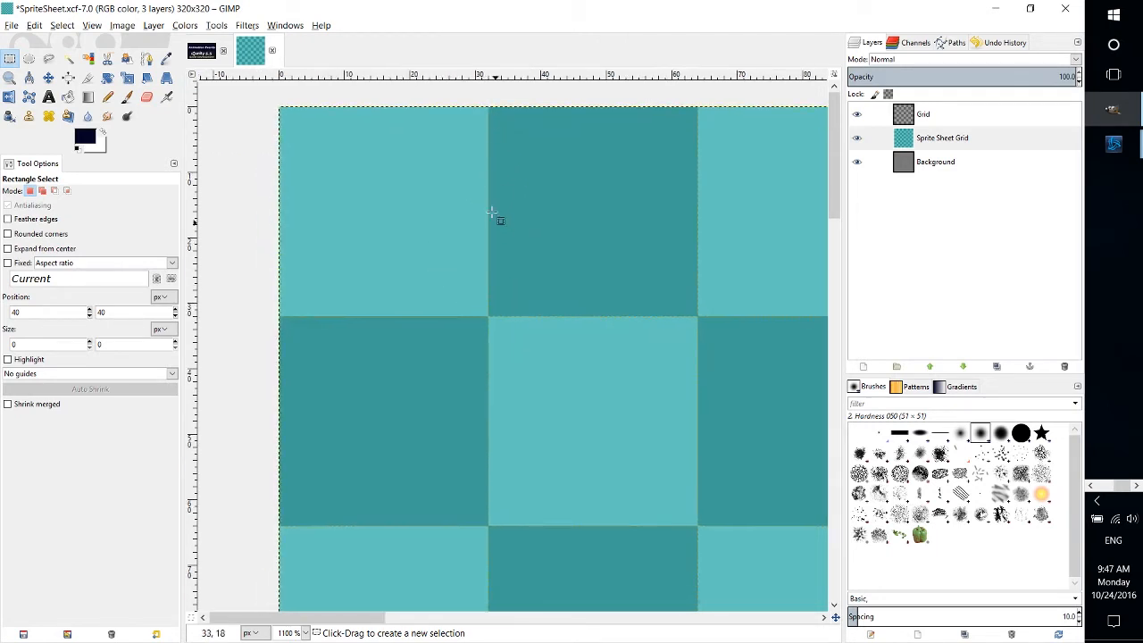
mouse_move(410, 213)
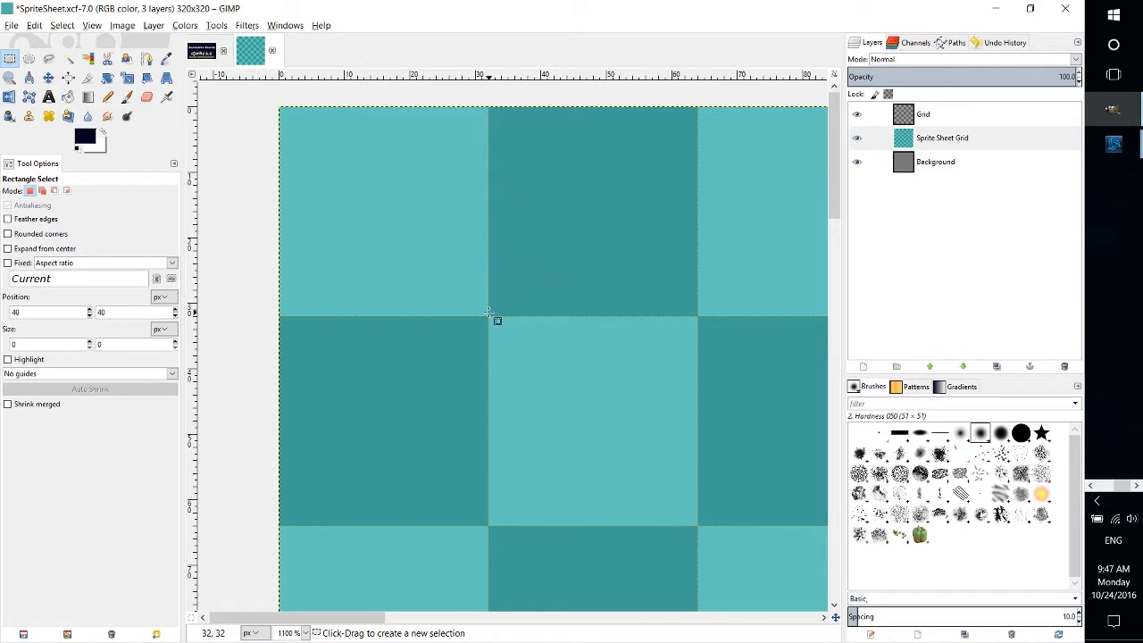
mouse_move(490, 315)
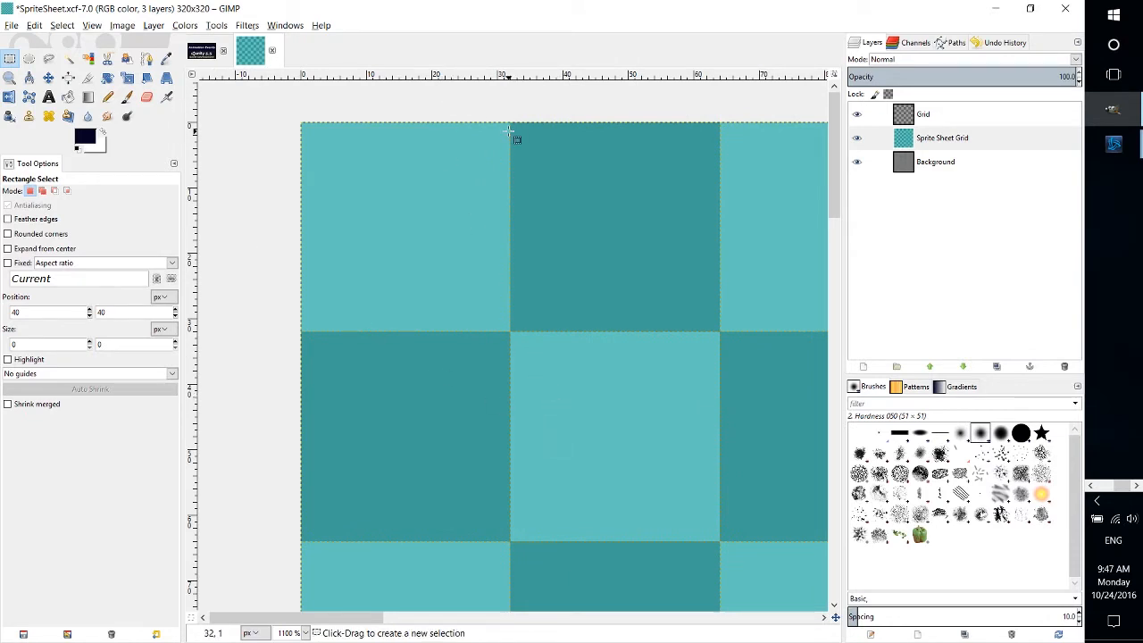
left_click(34, 25)
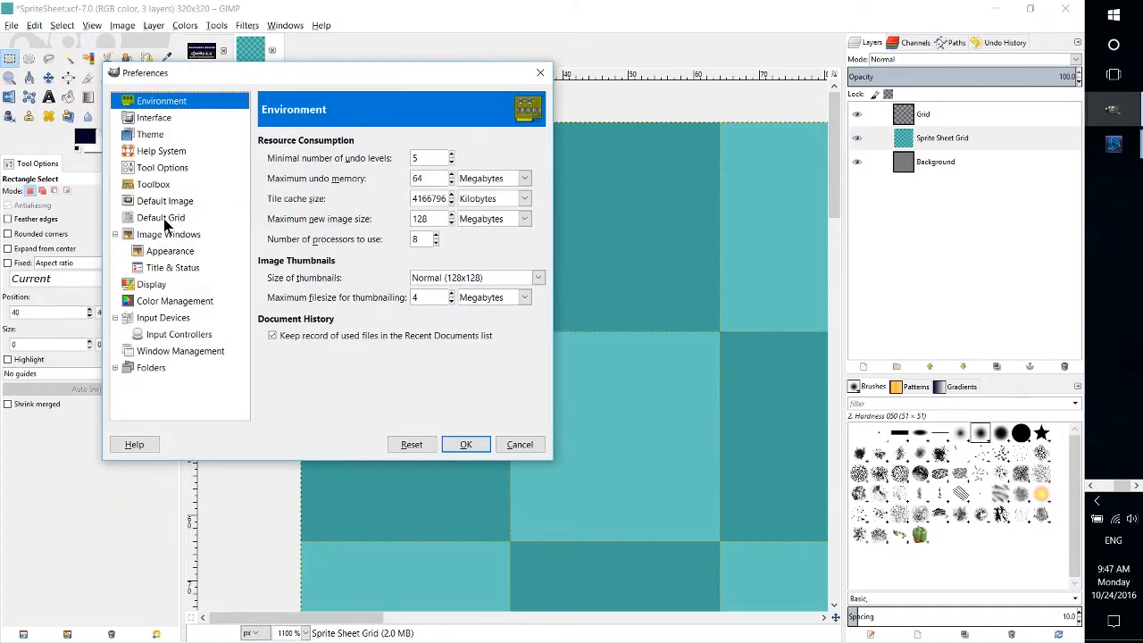
left_click(162, 217)
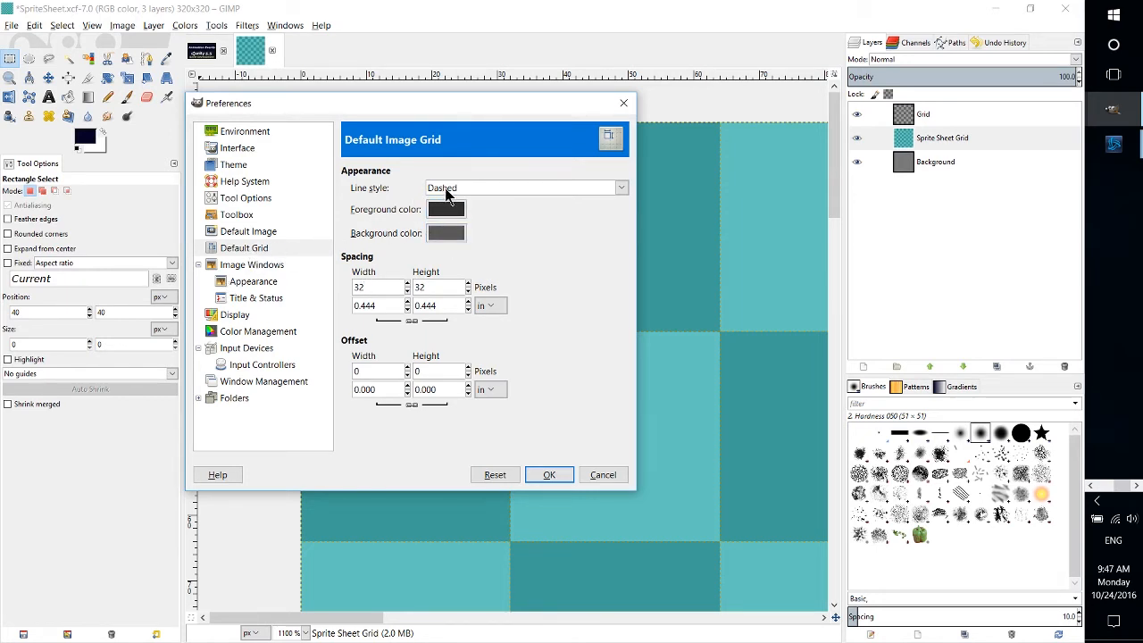
mouse_move(464, 261)
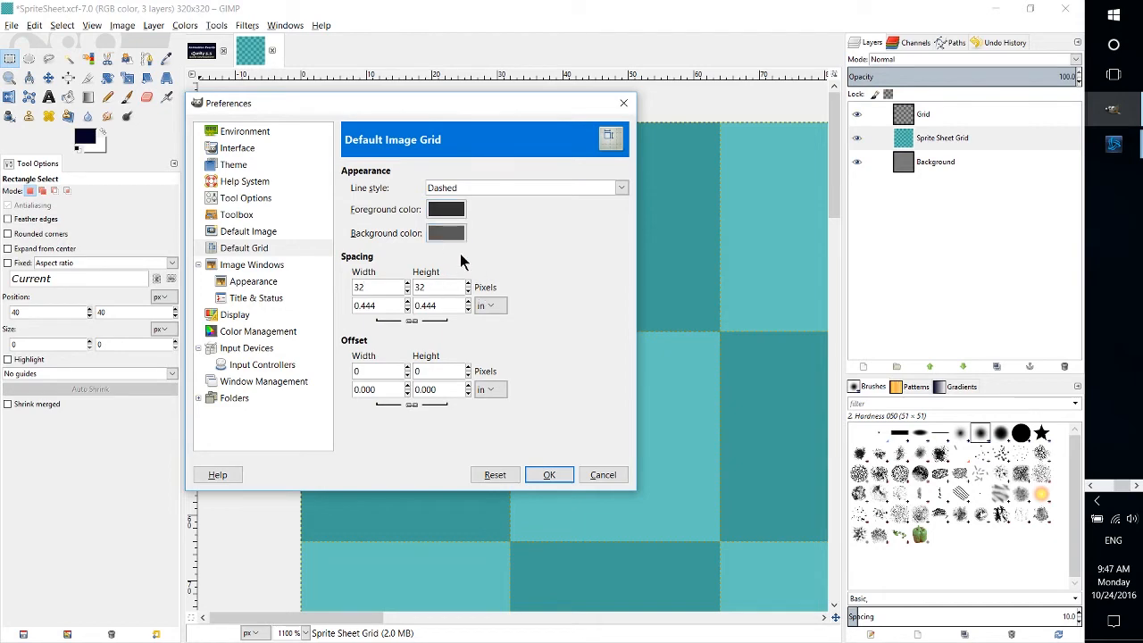
left_click(549, 474)
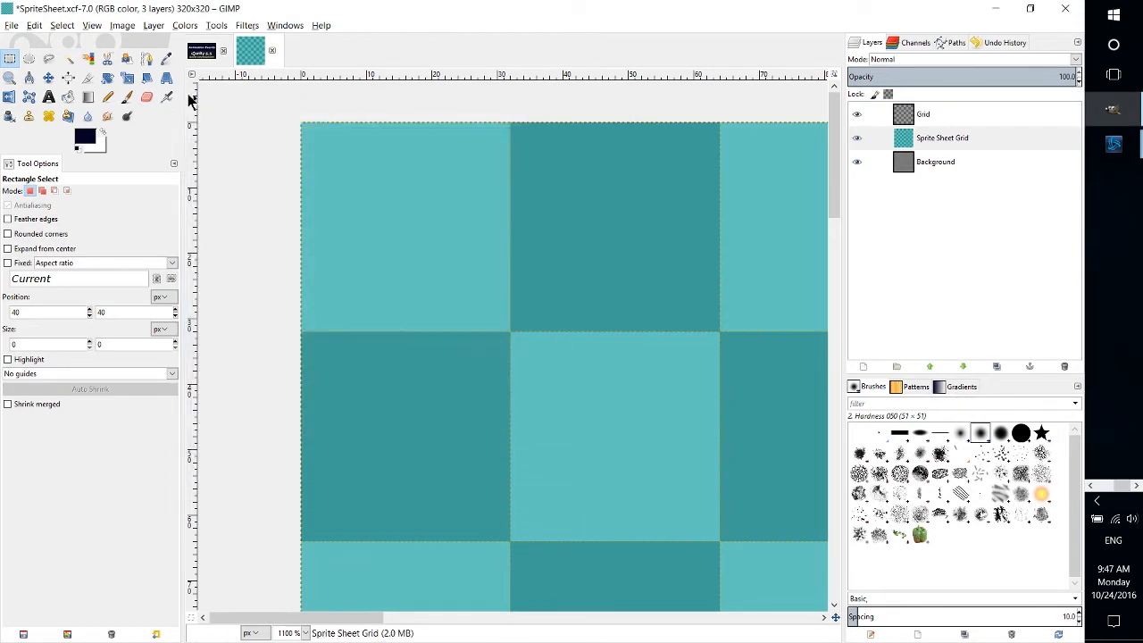
Configure the image grid with dark 2c2626 dashed lines at 32×32 px spacing
left_click(123, 25)
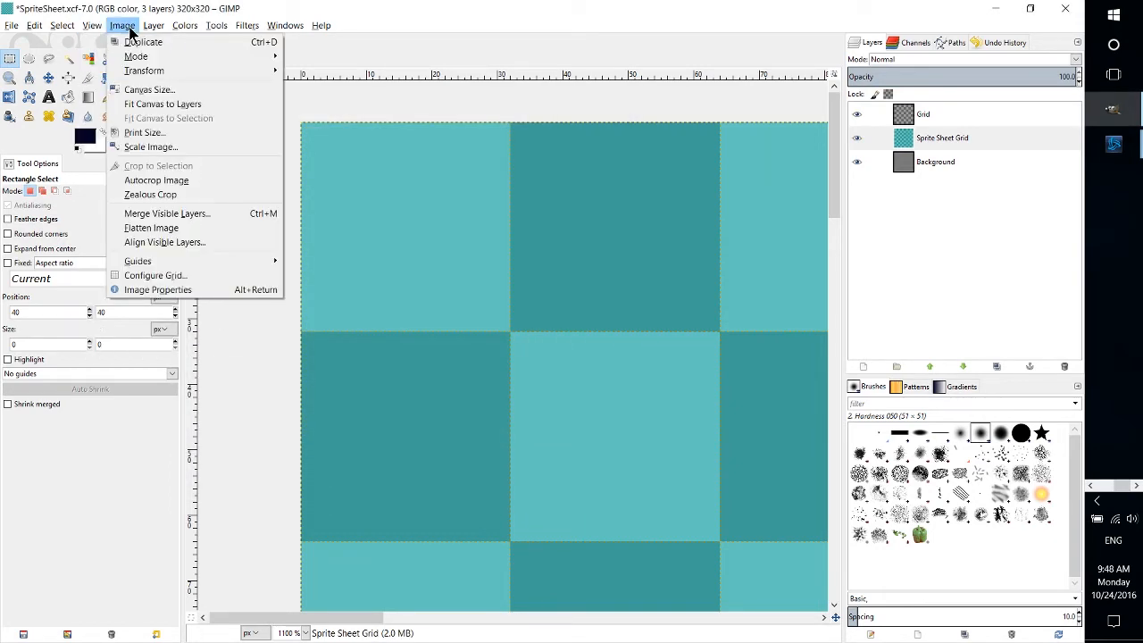
left_click(155, 275)
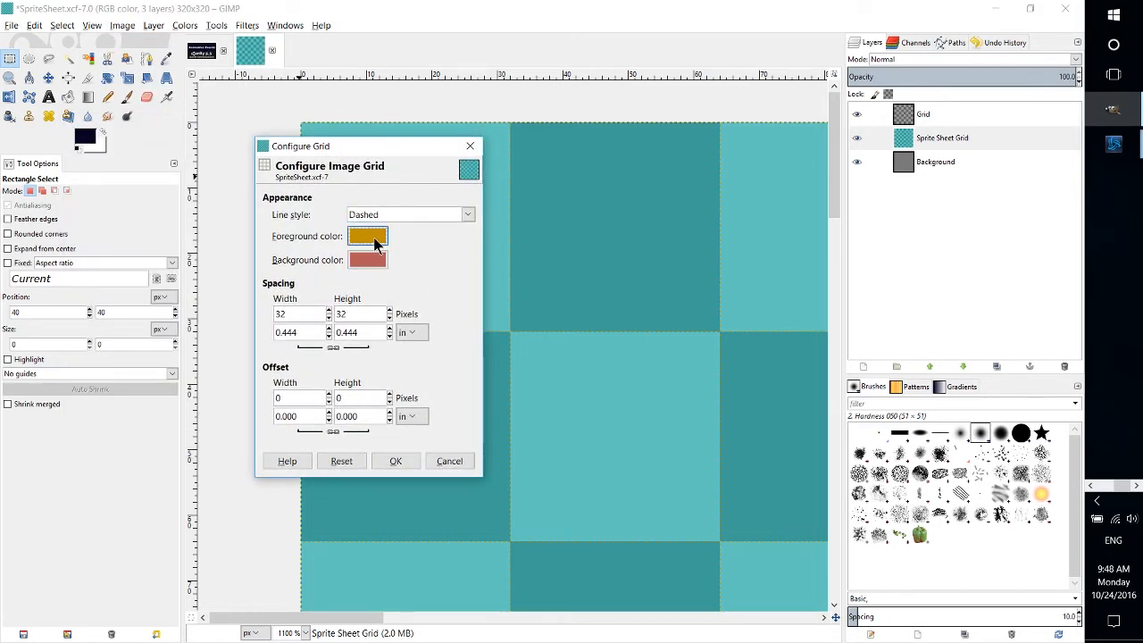
left_click(367, 235)
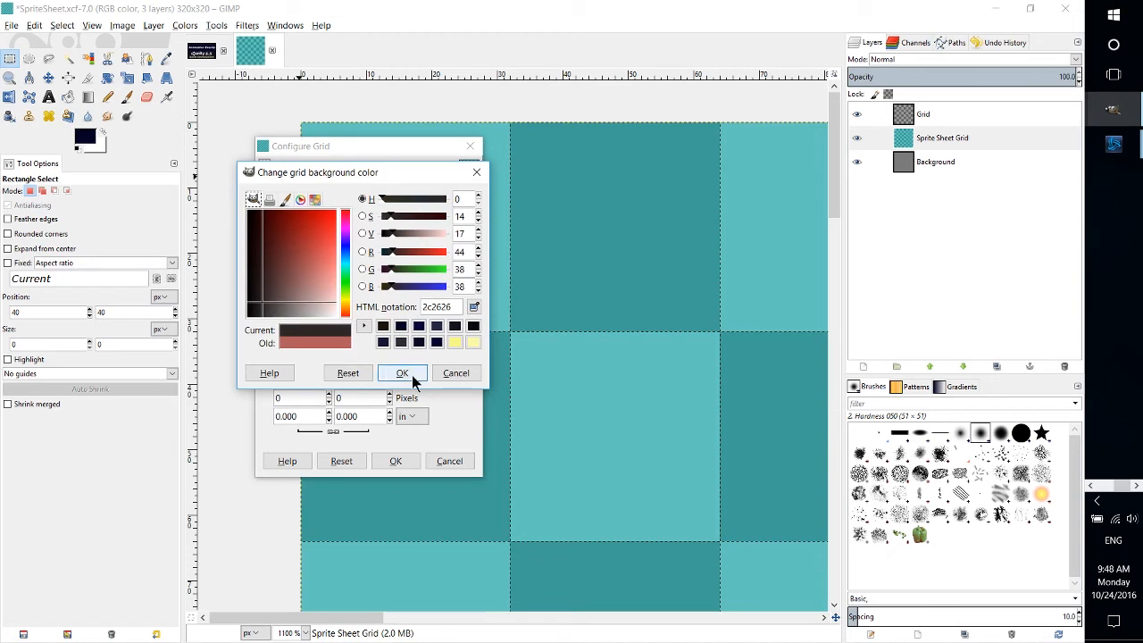
left_click(402, 372)
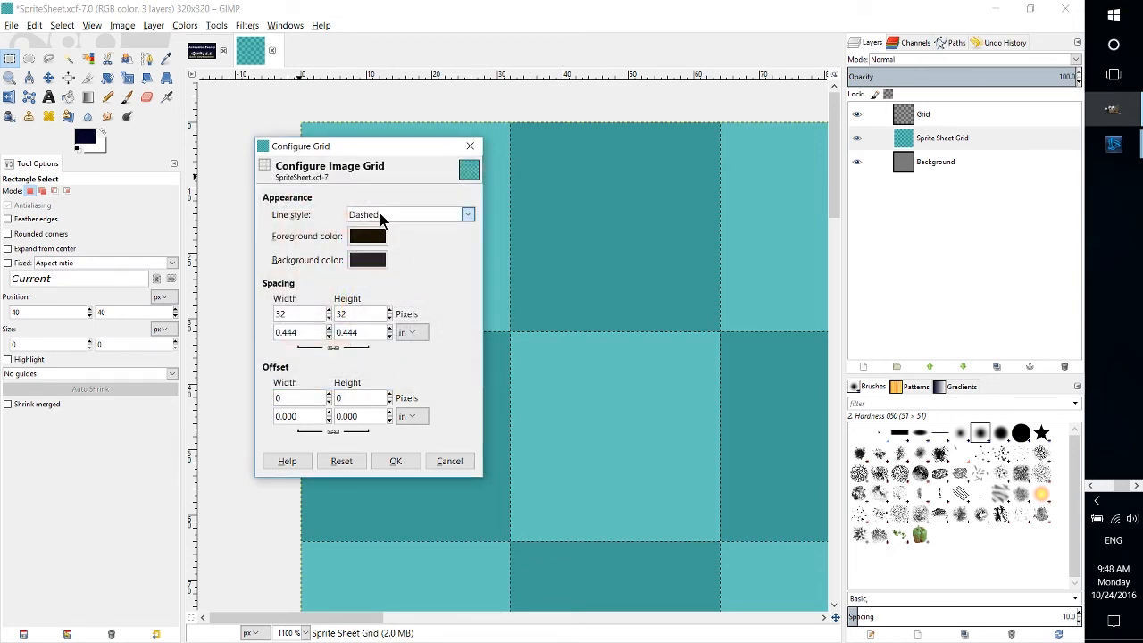
left_click(408, 214)
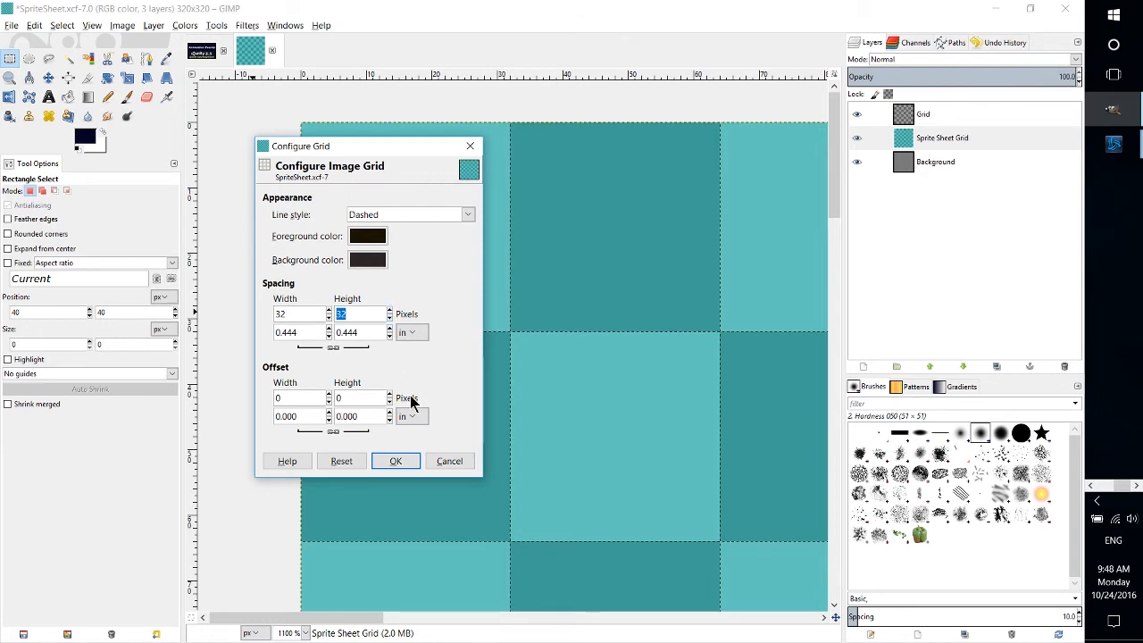
left_click(395, 461)
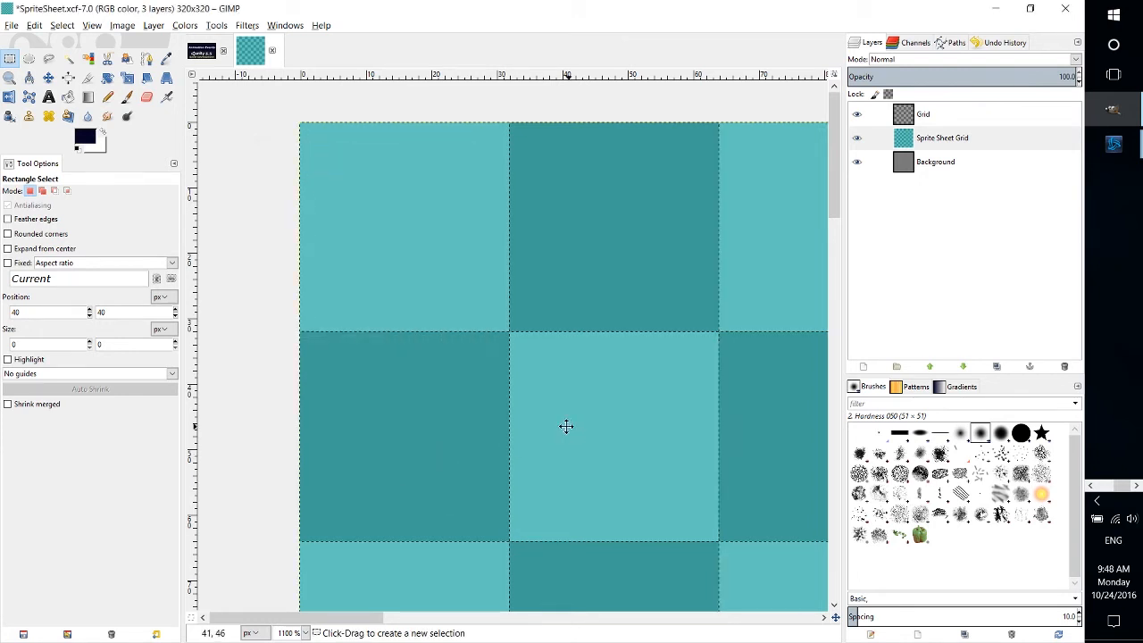
left_click(91, 25)
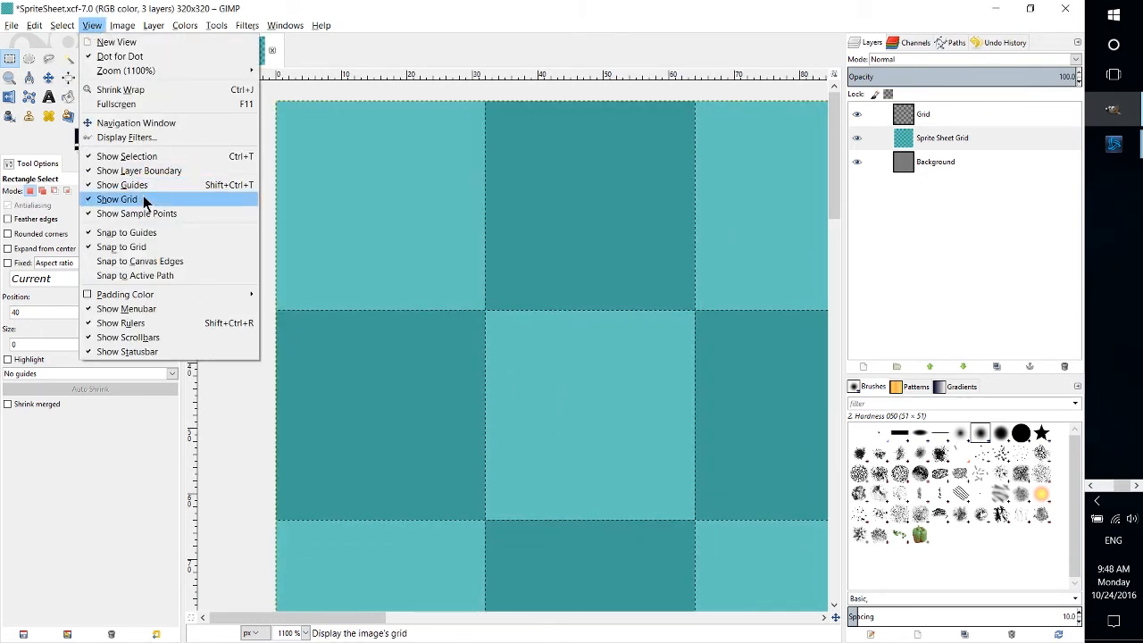
left_click(117, 199)
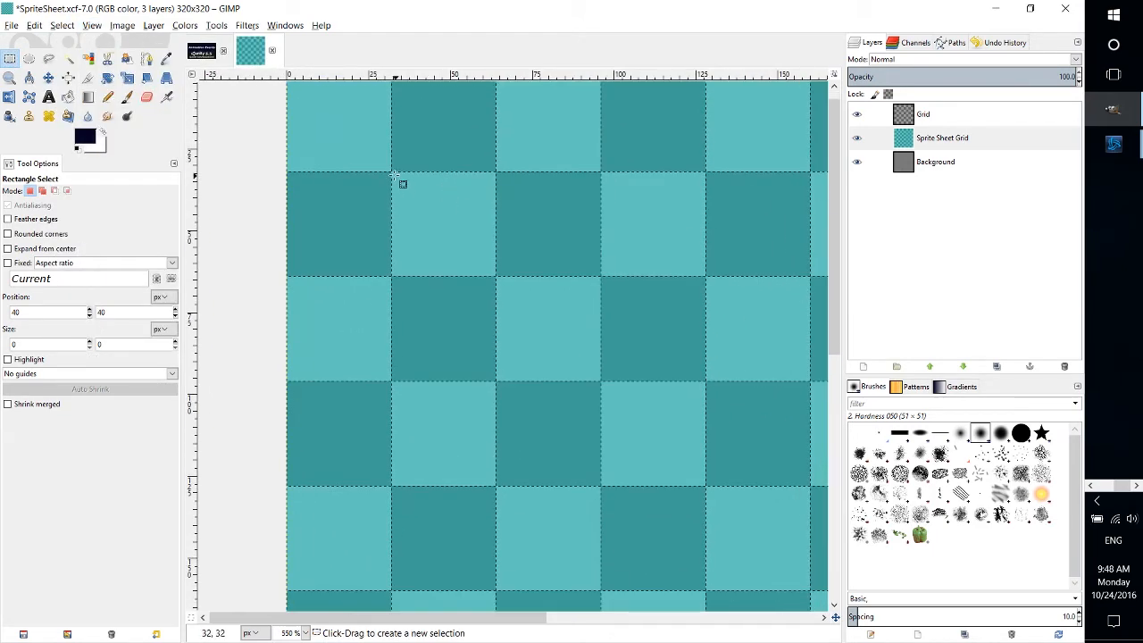
left_click_drag(393, 174, 598, 379)
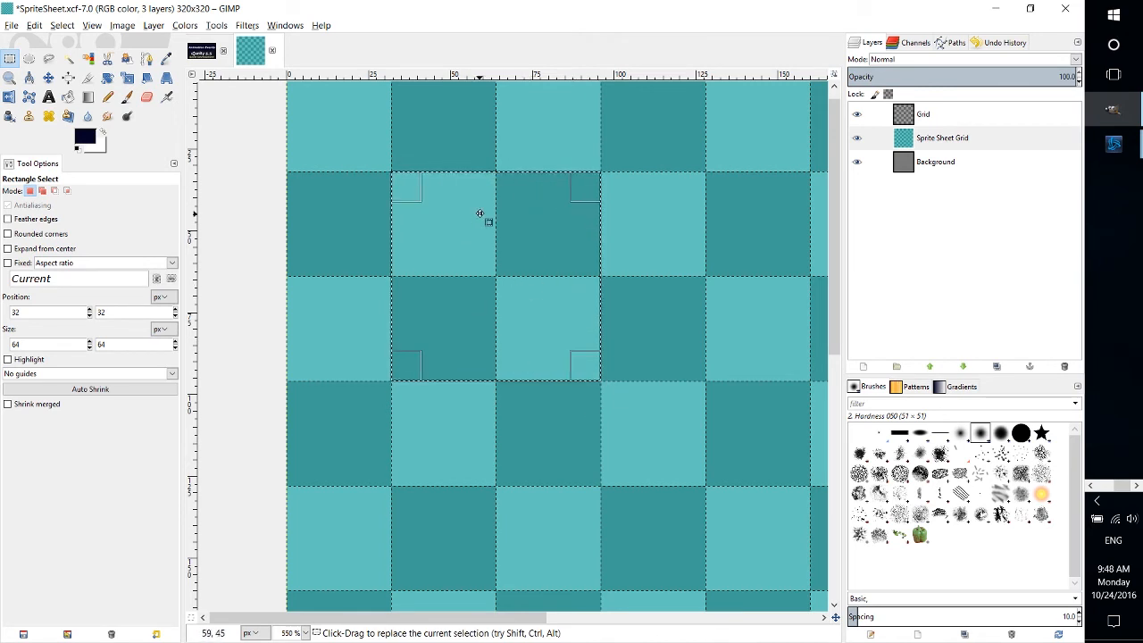
mouse_move(453, 239)
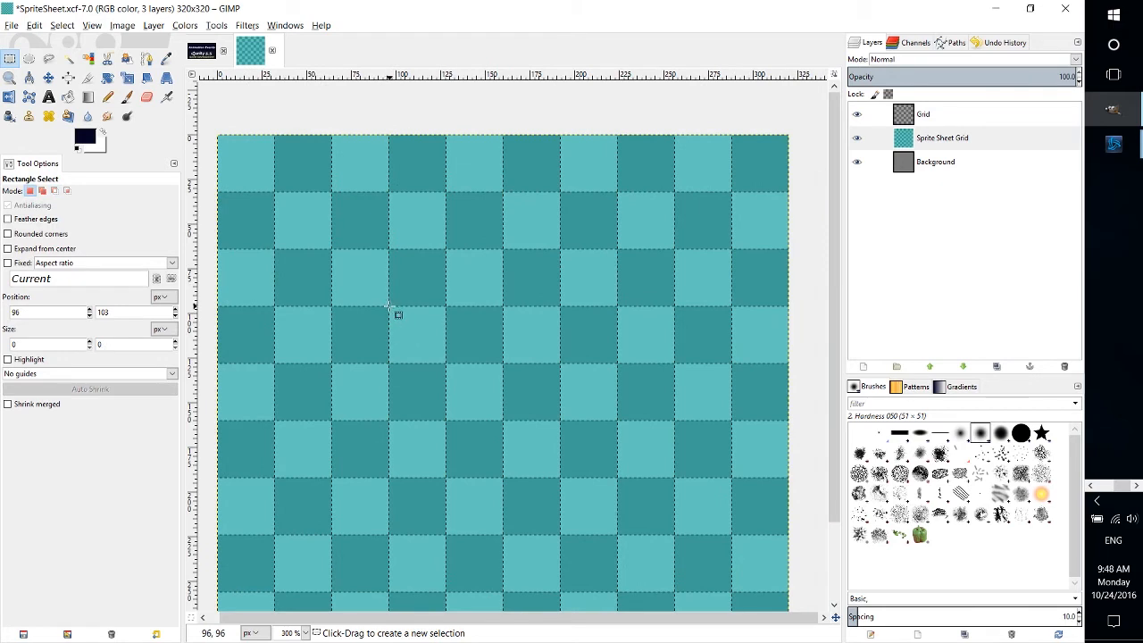
left_click_drag(388, 308, 559, 480)
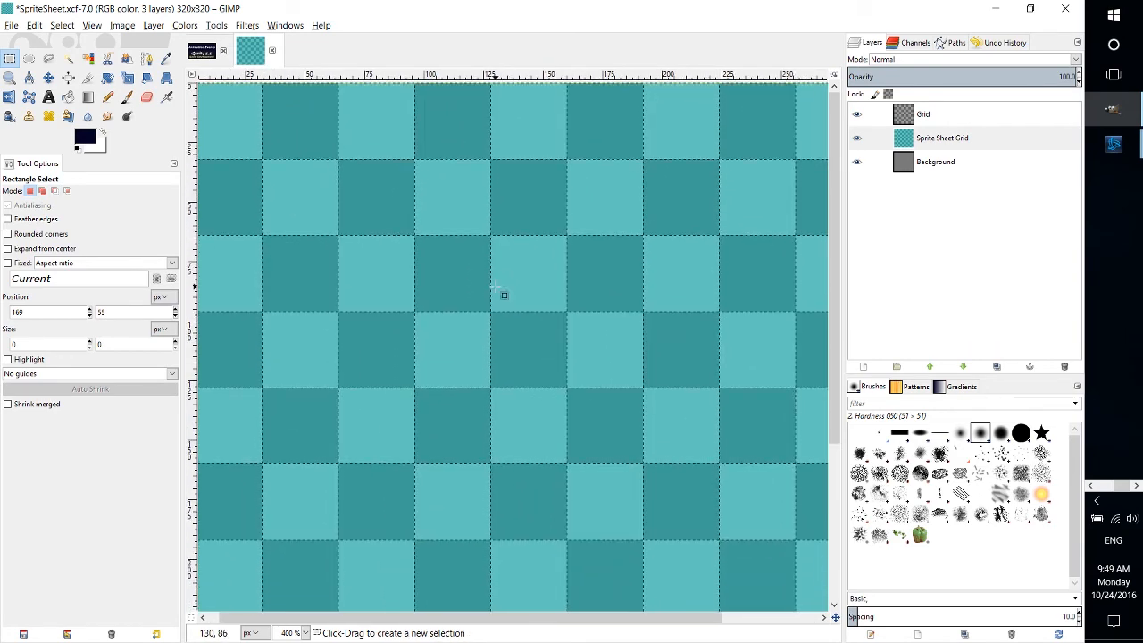
Uncheck Show Grid and Snap to Grid in the View menu
left_click(91, 25)
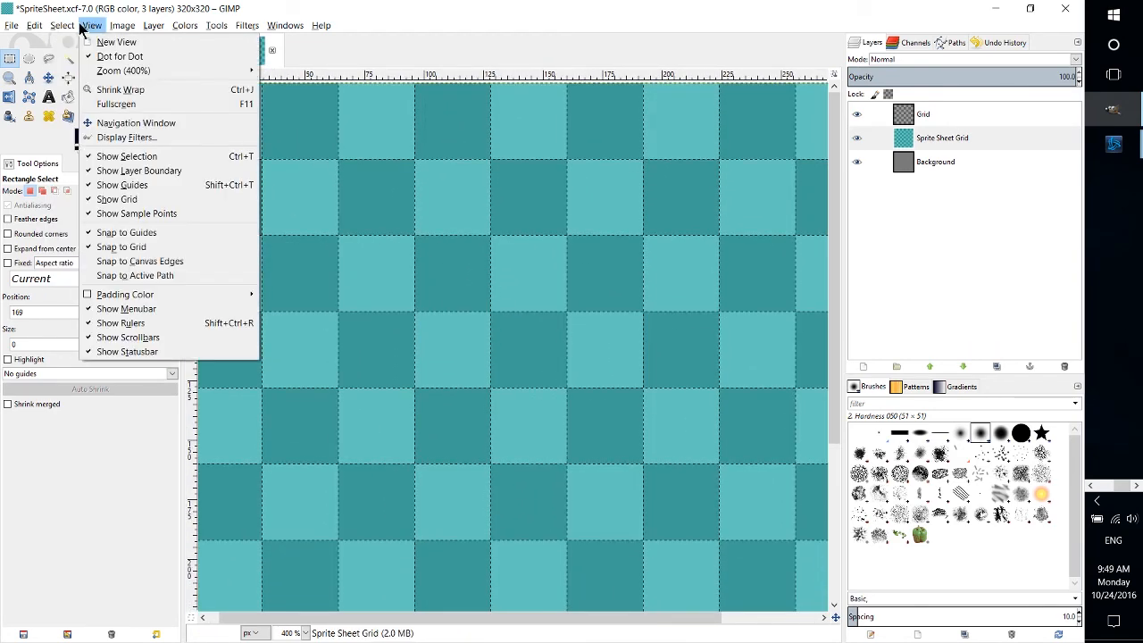
mouse_move(117, 199)
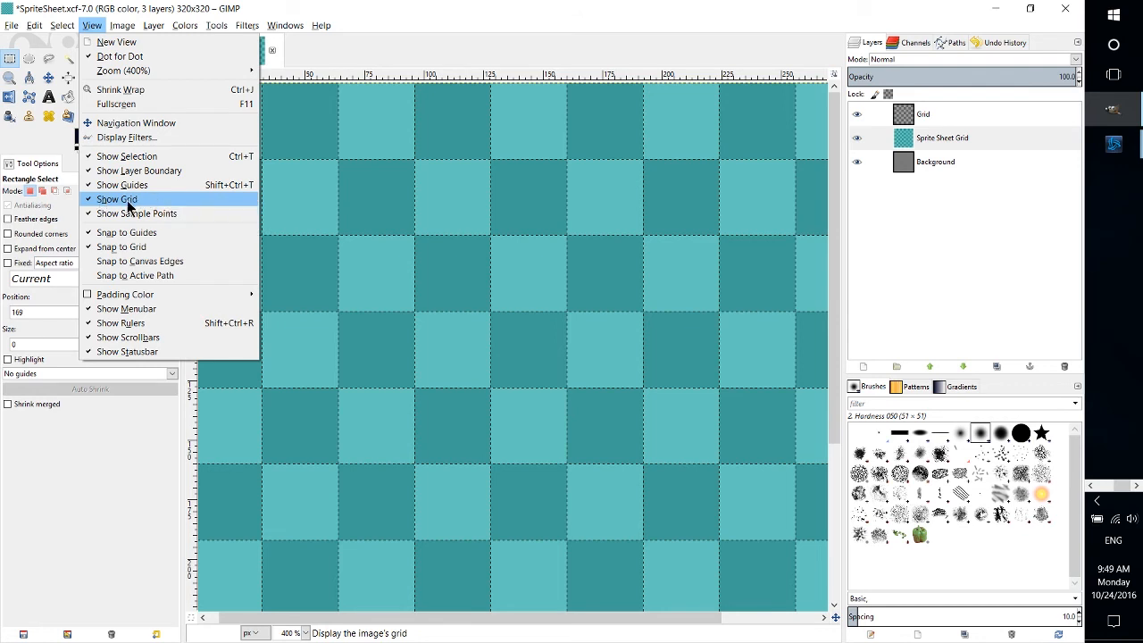
left_click(117, 200)
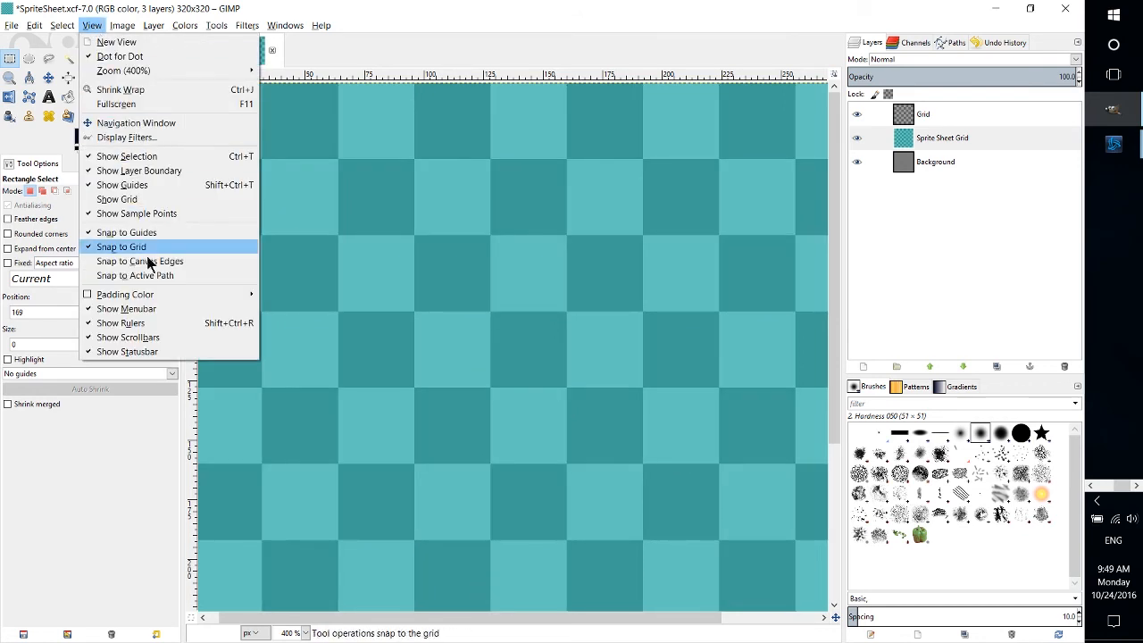
mouse_move(123, 247)
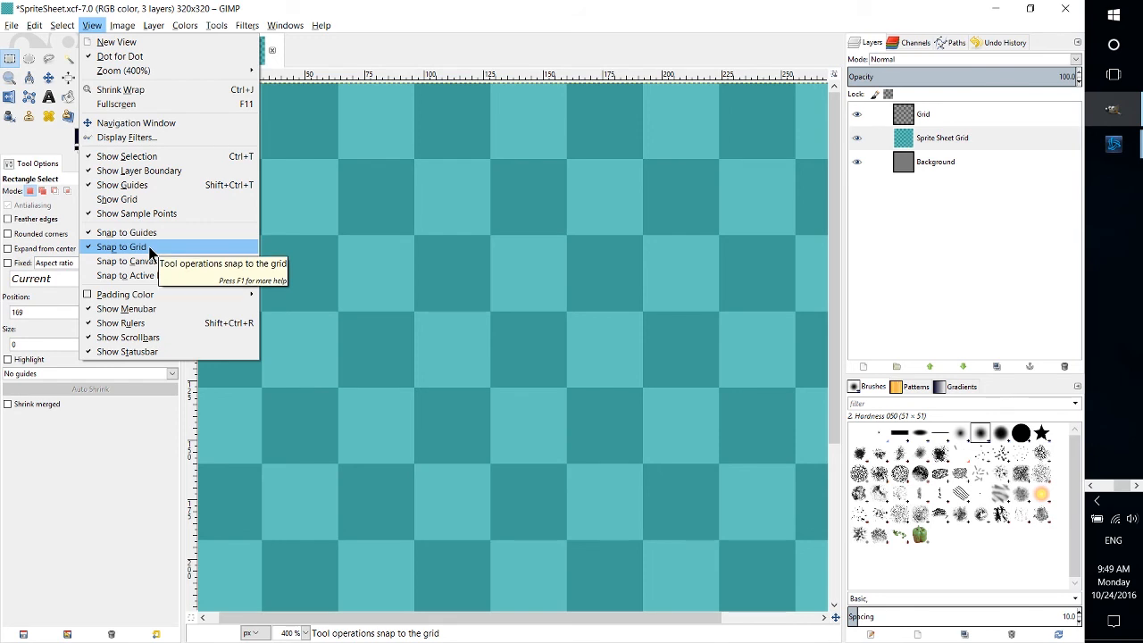
left_click(122, 246)
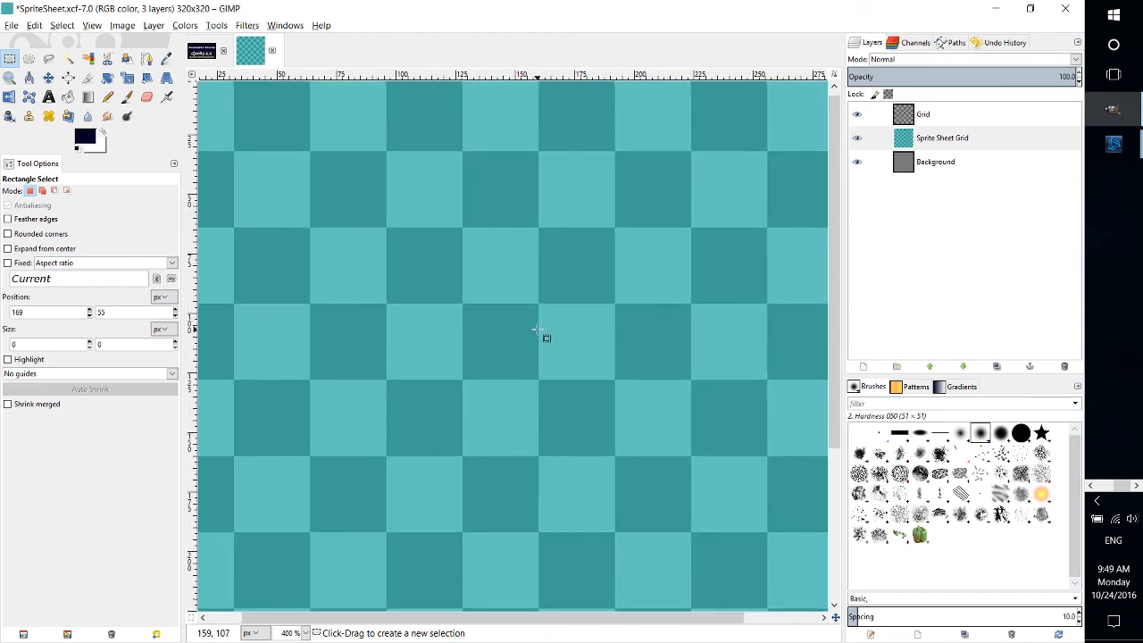
mouse_move(539, 330)
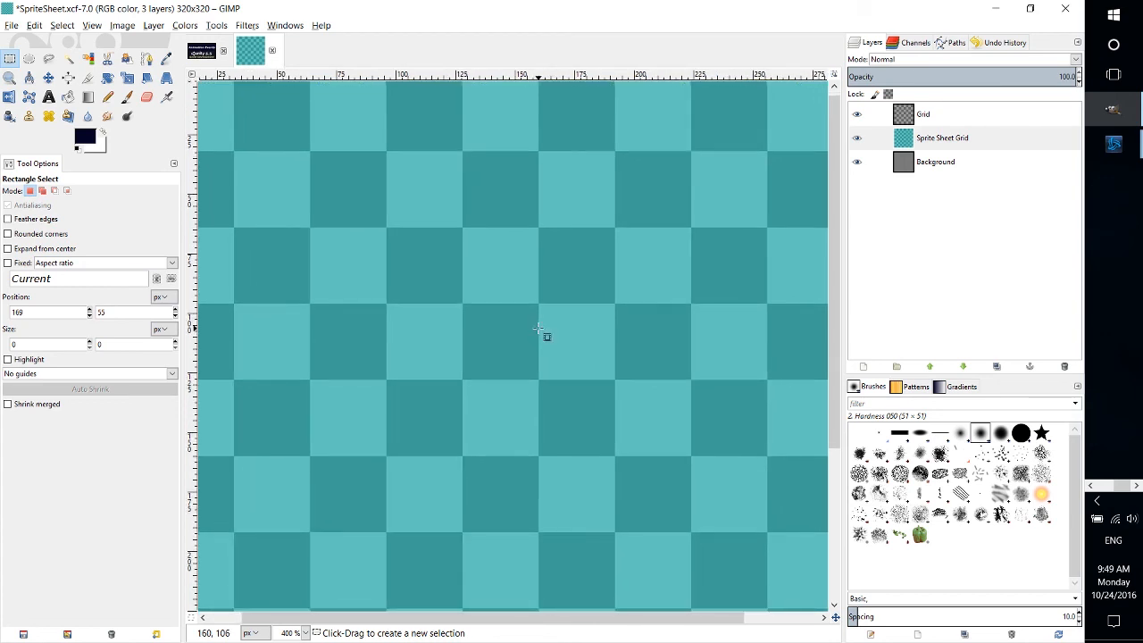